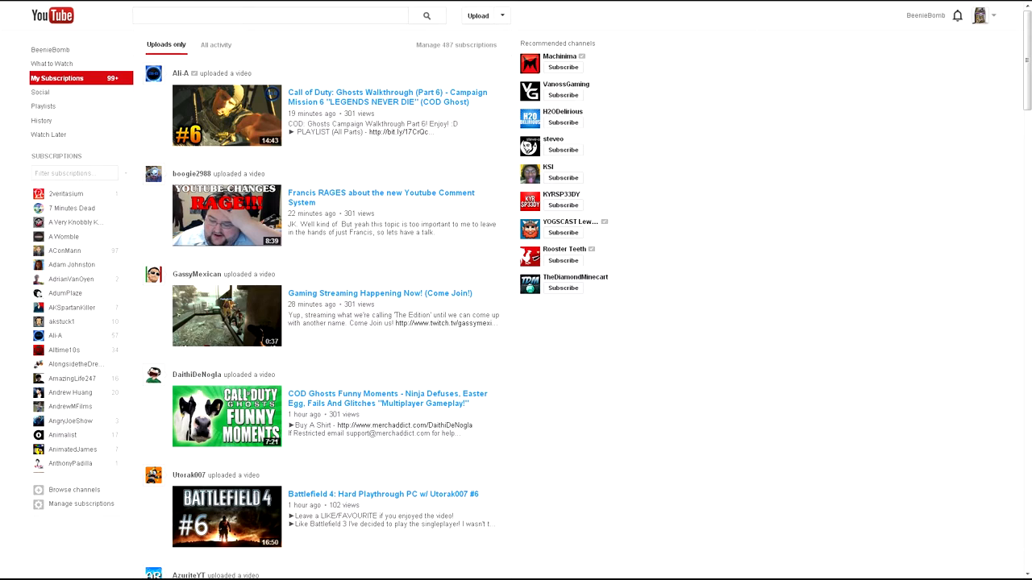
Step: Show the notifications panel from the bell icon over the subscriptions feed
click(958, 15)
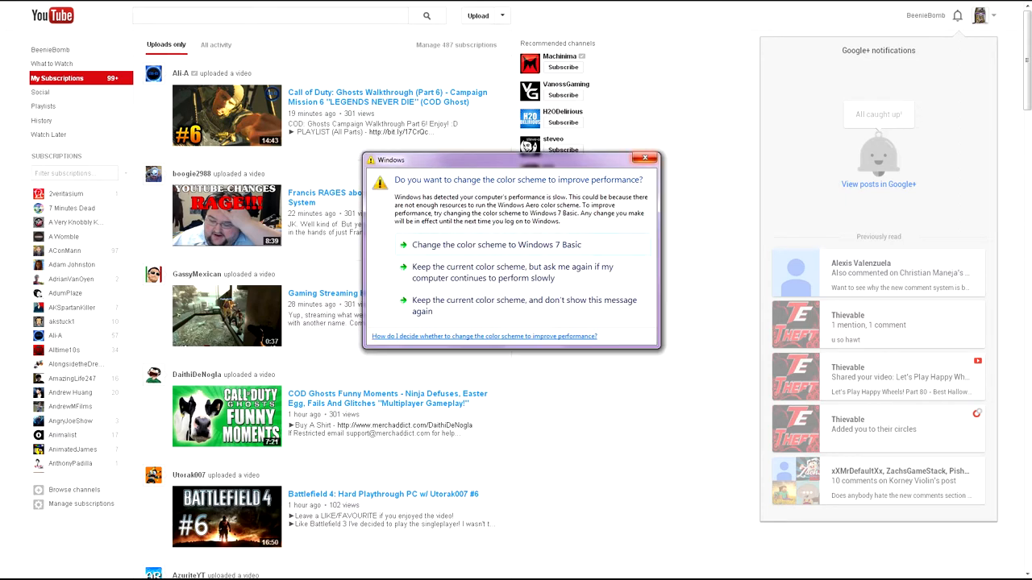
Step: Expand the notification about Thievable's comment on the Happy Wheels Part 80 video
click(643, 158)
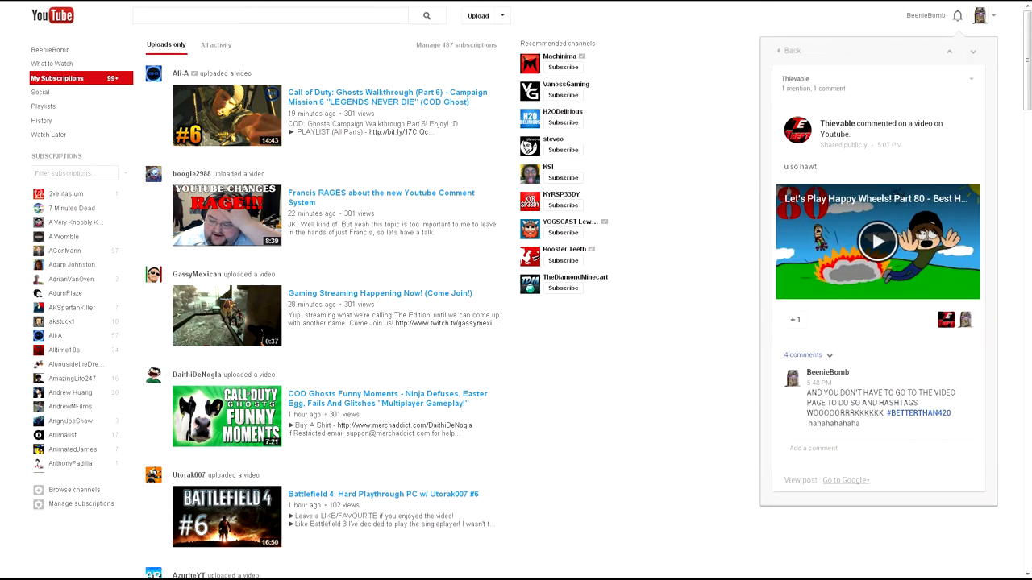
Step: Start a reply in the Add a comment field under the Happy Wheels comment thread
click(813, 449)
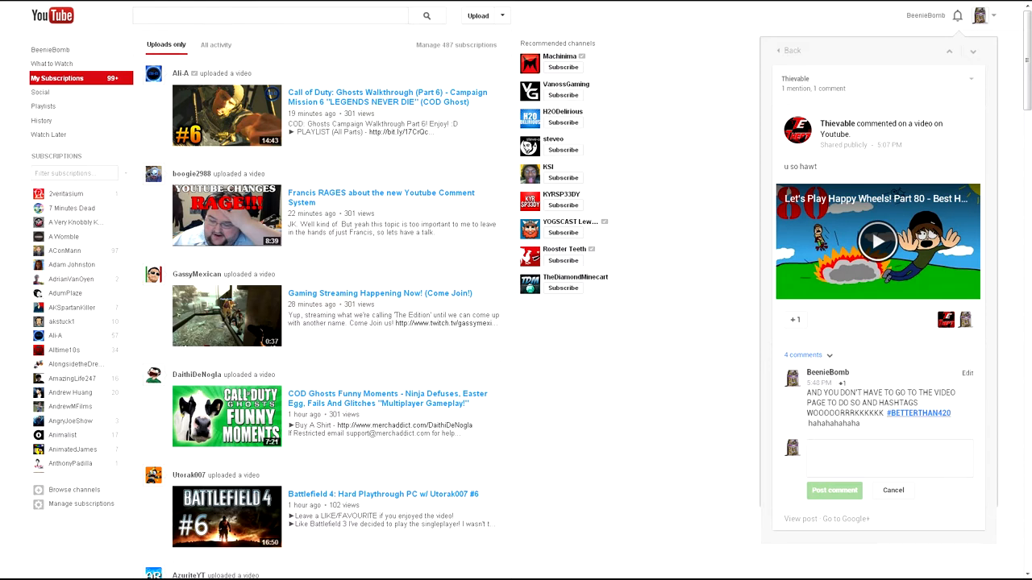
mouse_move(919, 413)
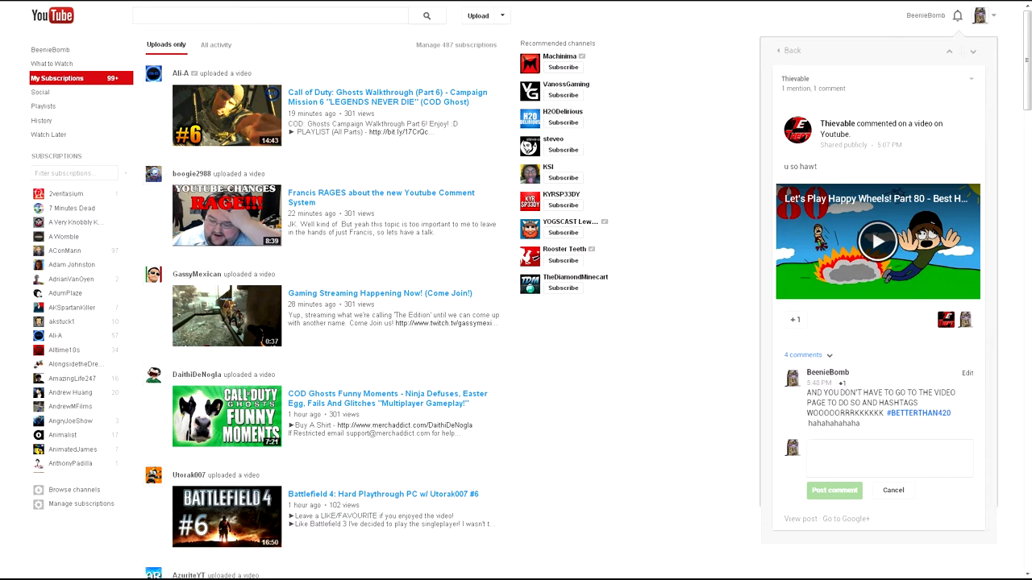
click(890, 458)
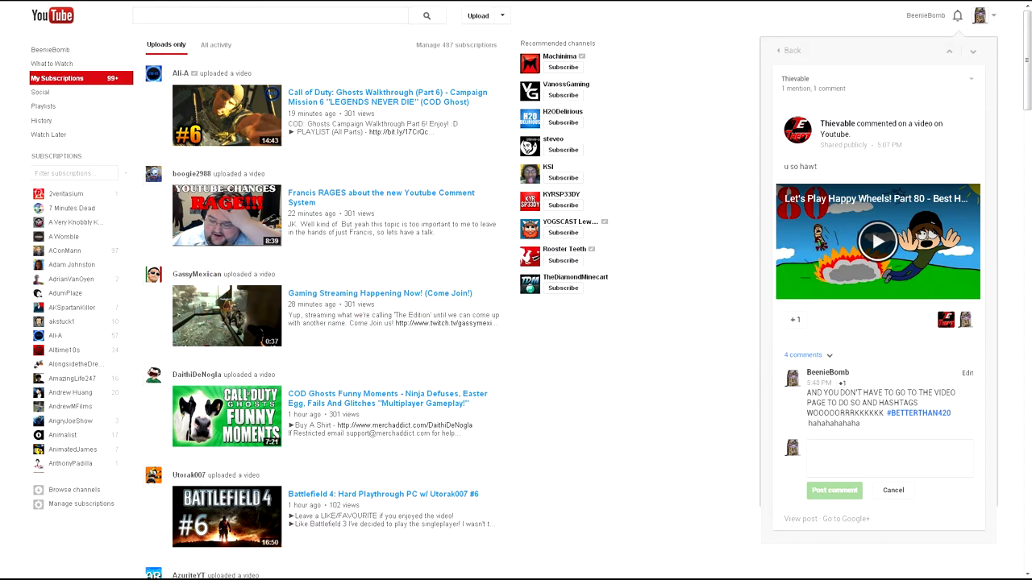
click(887, 458)
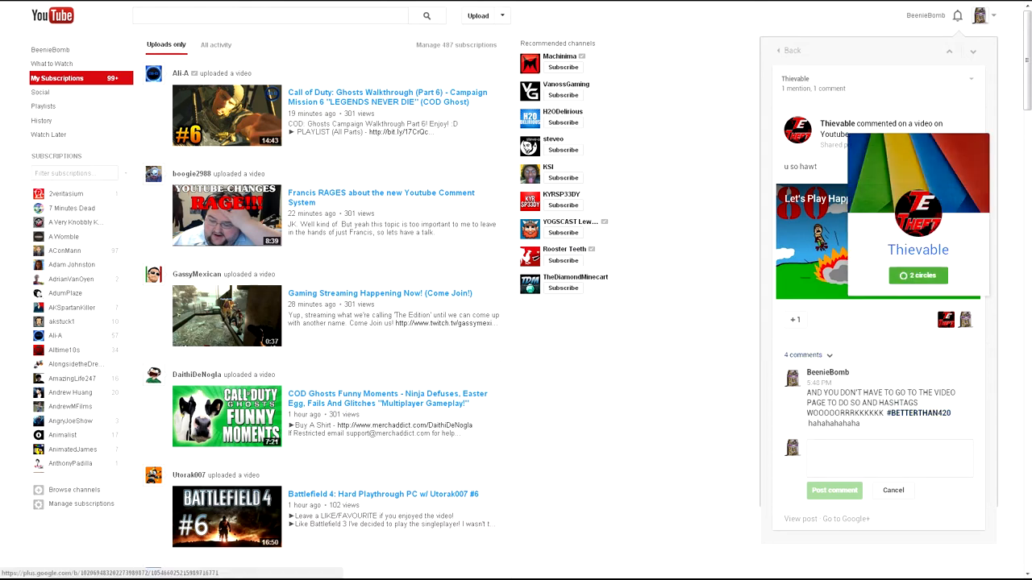
Step: Cancel the reply and dismiss the notifications panel, leaving the subscriptions feed
click(919, 276)
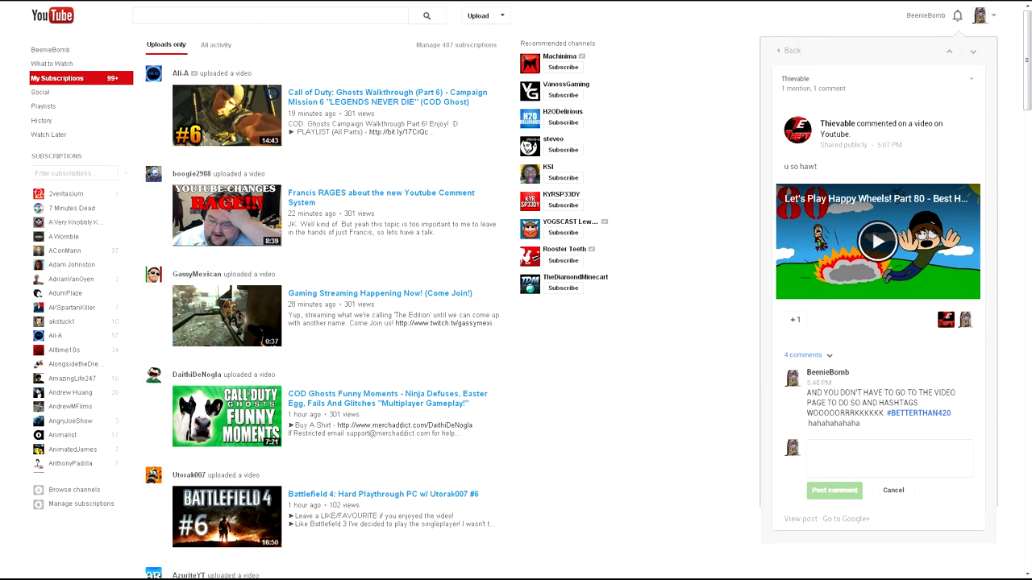
click(887, 458)
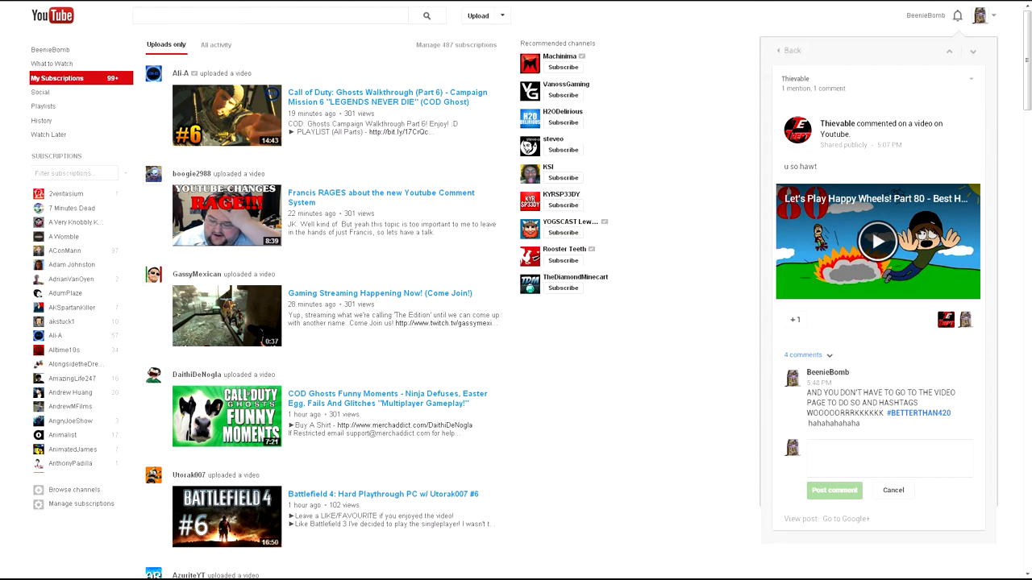
click(887, 450)
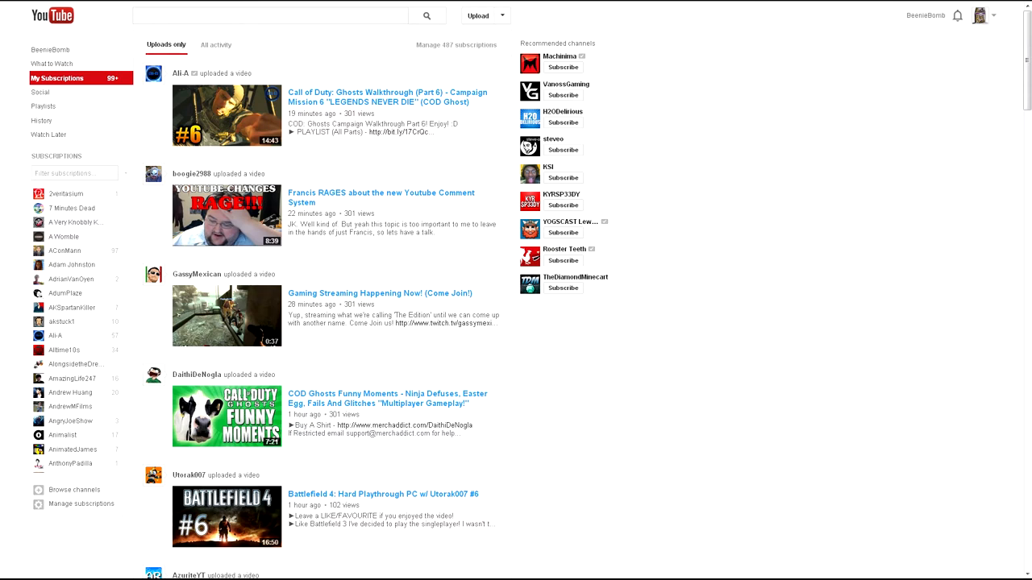
Step: Search 'swag', play HOW TO SWAG and focus the Share your thoughts comment box
text(swag)
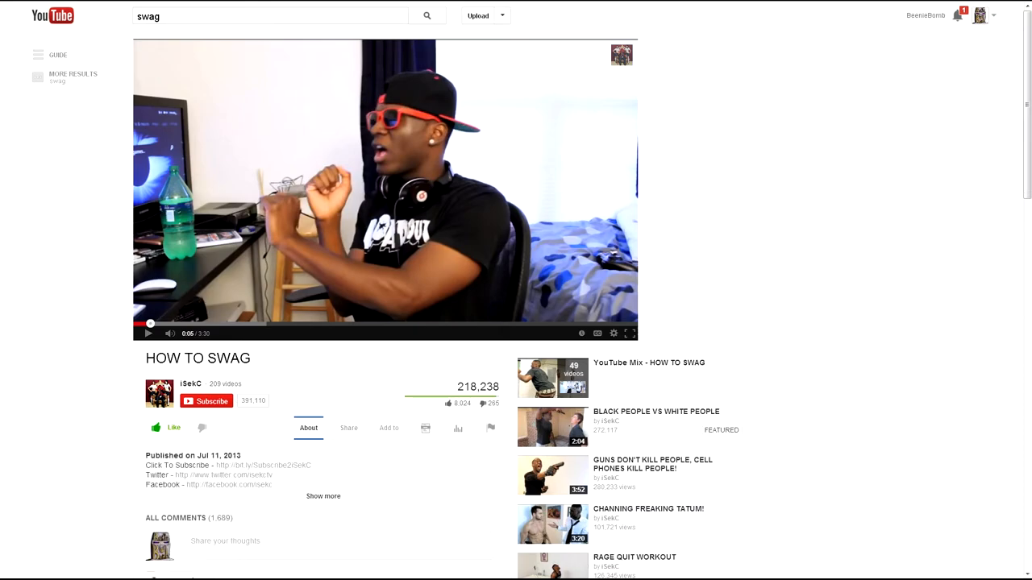
scroll(down, 3)
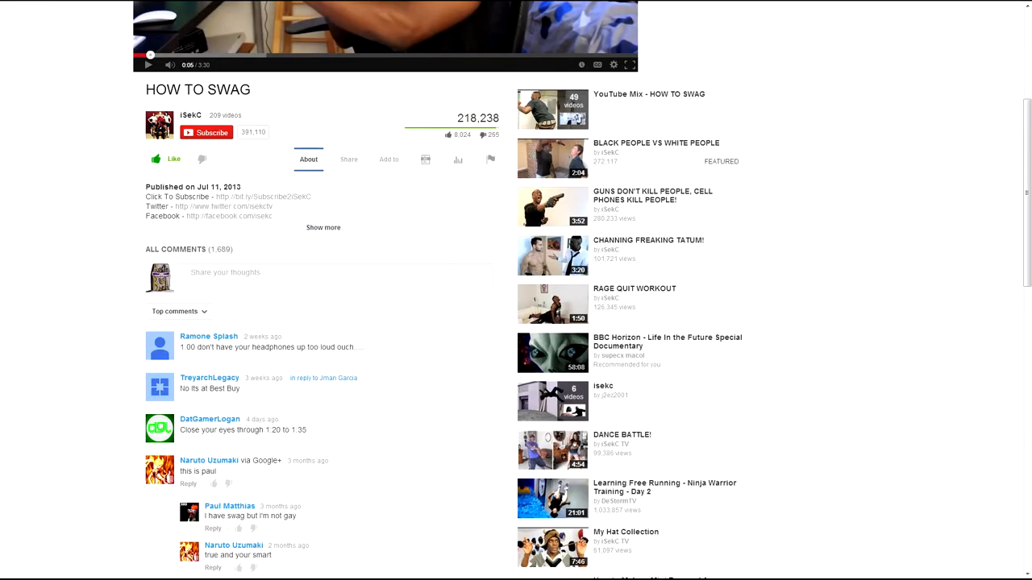
click(226, 270)
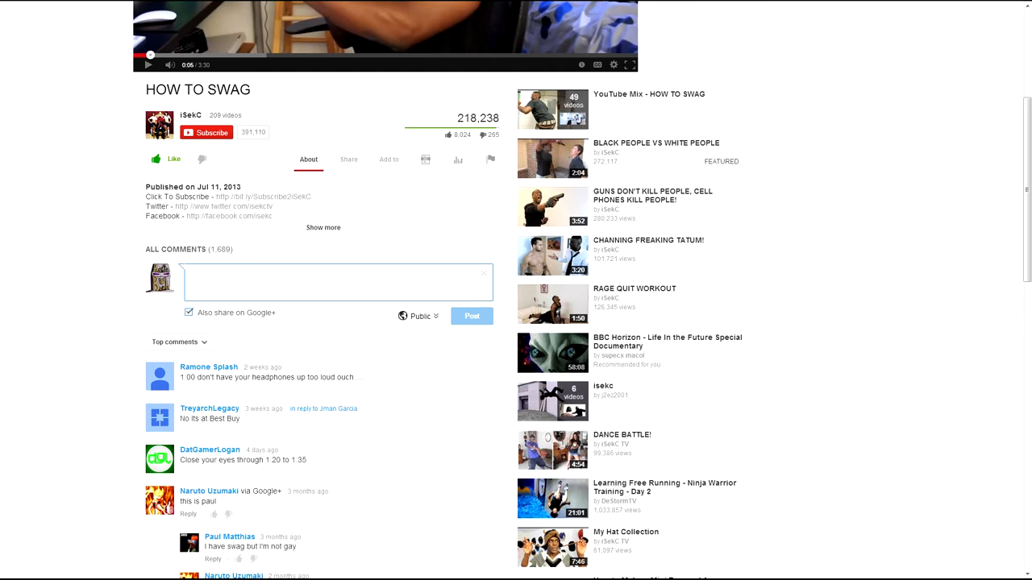
Step: Post the long '#YoloSwag420…SpreadTheWord1D4LyfeCutieBieber' hashtag comment on the video
text(#)
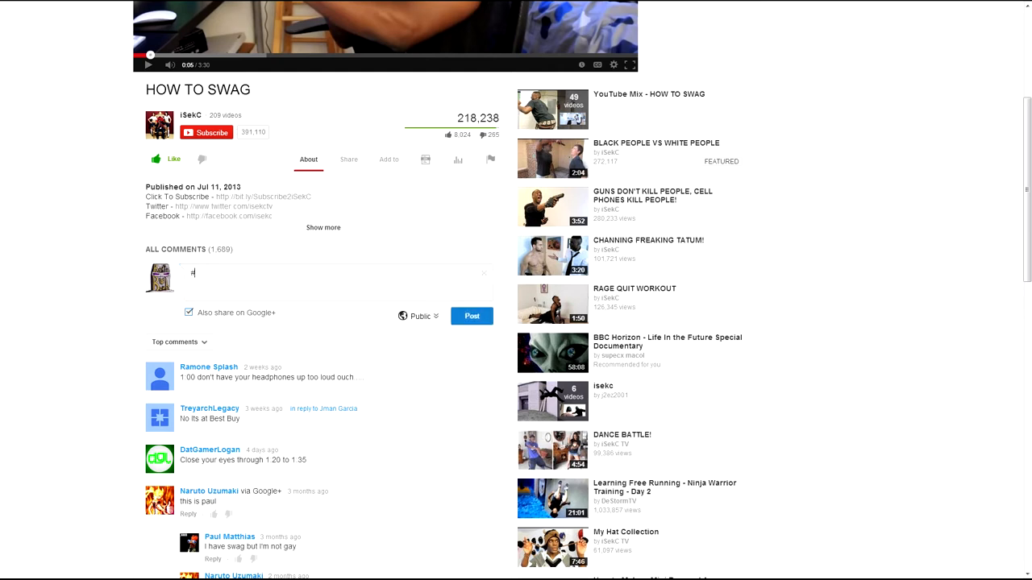
text(YoloSwag420BlazeItYonkers)
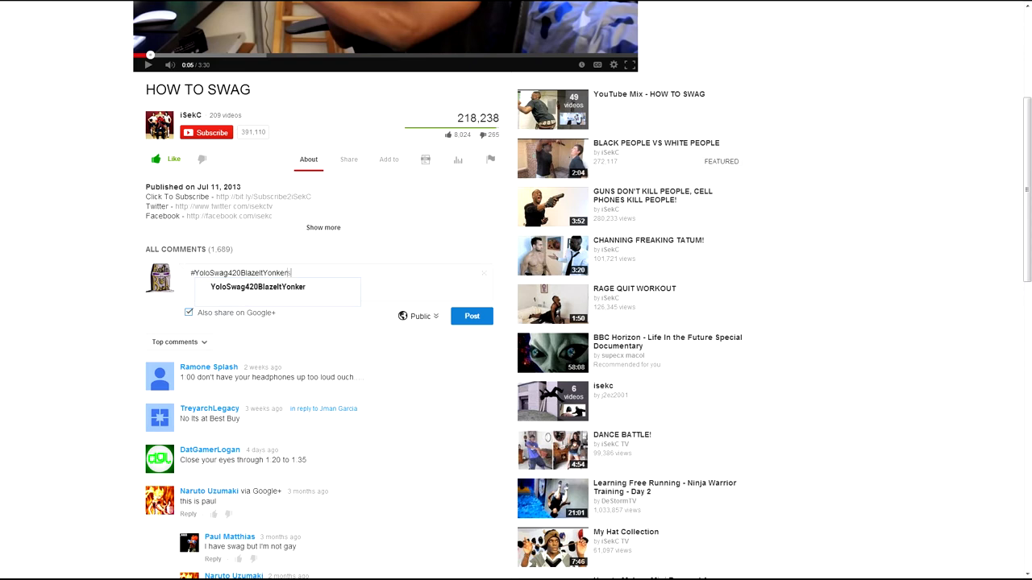
text(PoppinMollyRon)
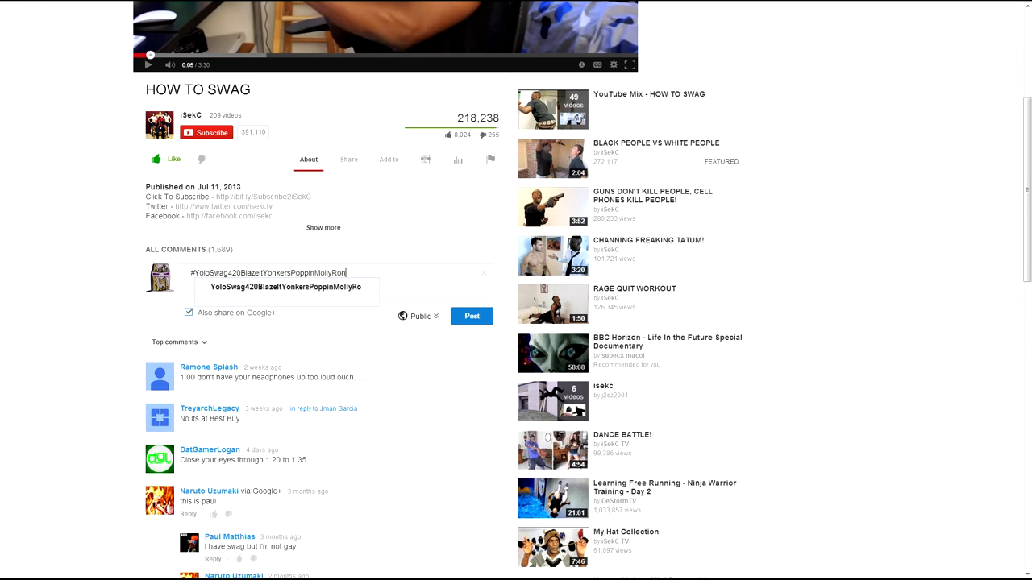
text(PaulPresidentOfT)
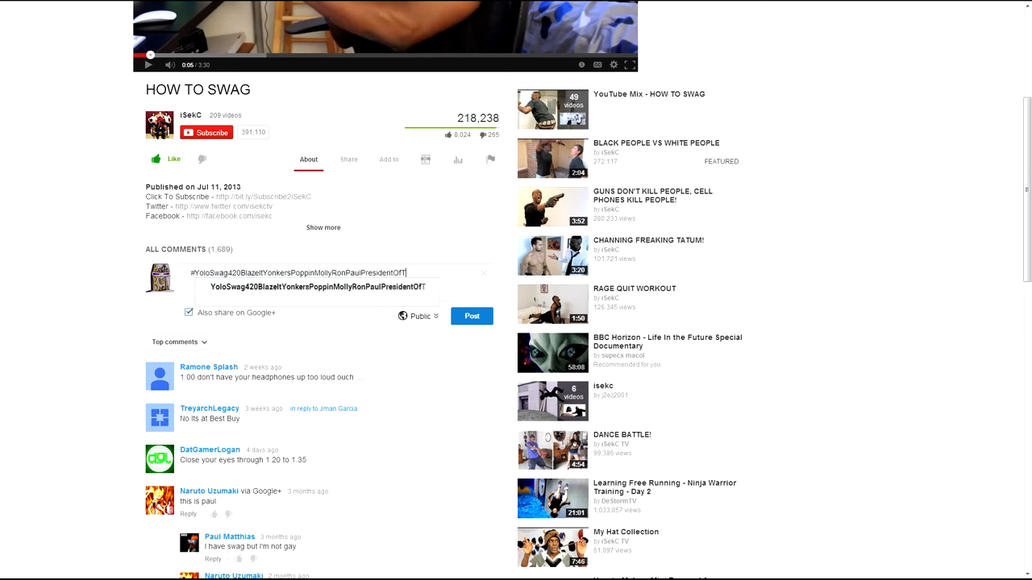
text(heWorld20)
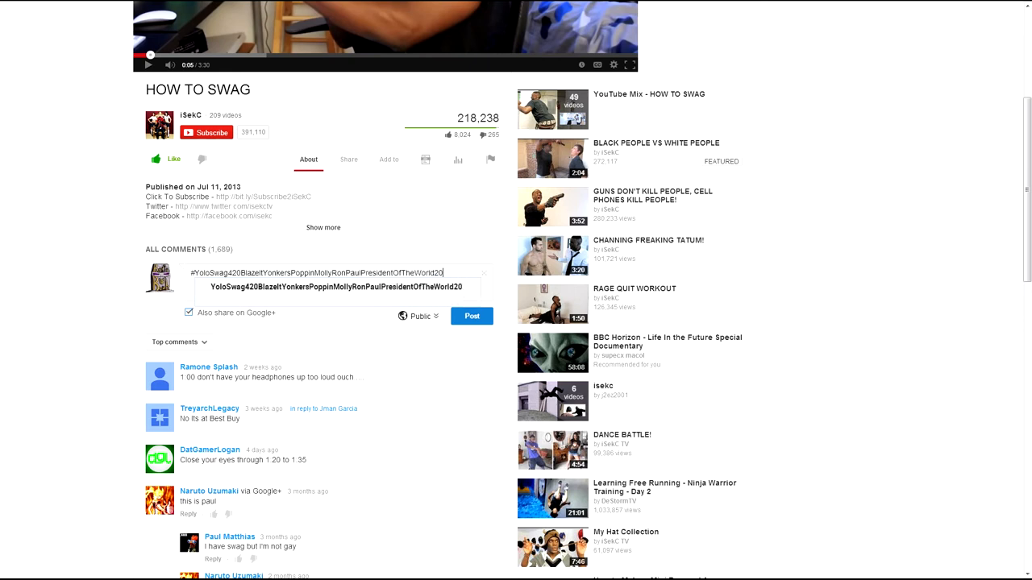
text(14S)
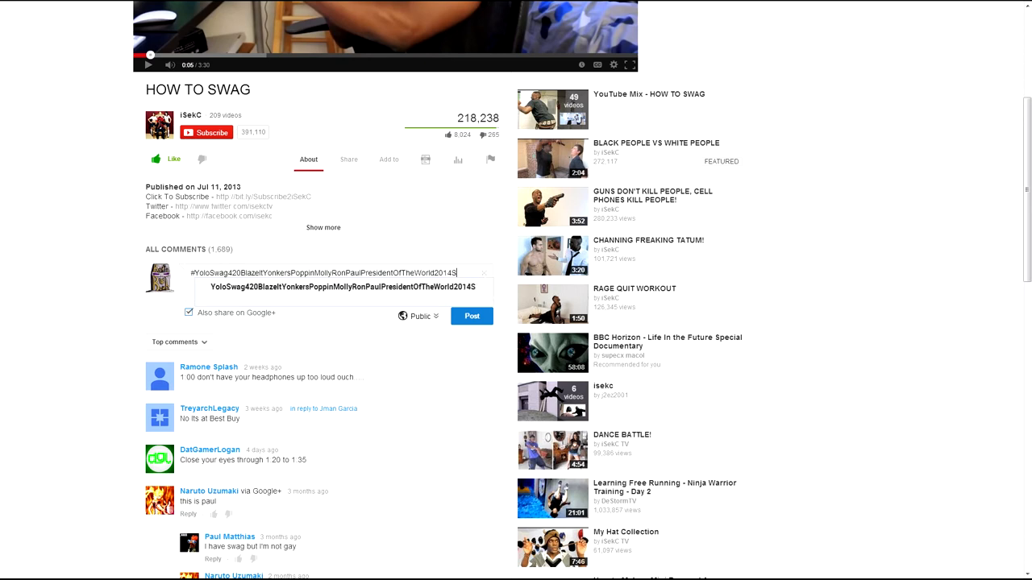
text(SpreadTheWord1D)
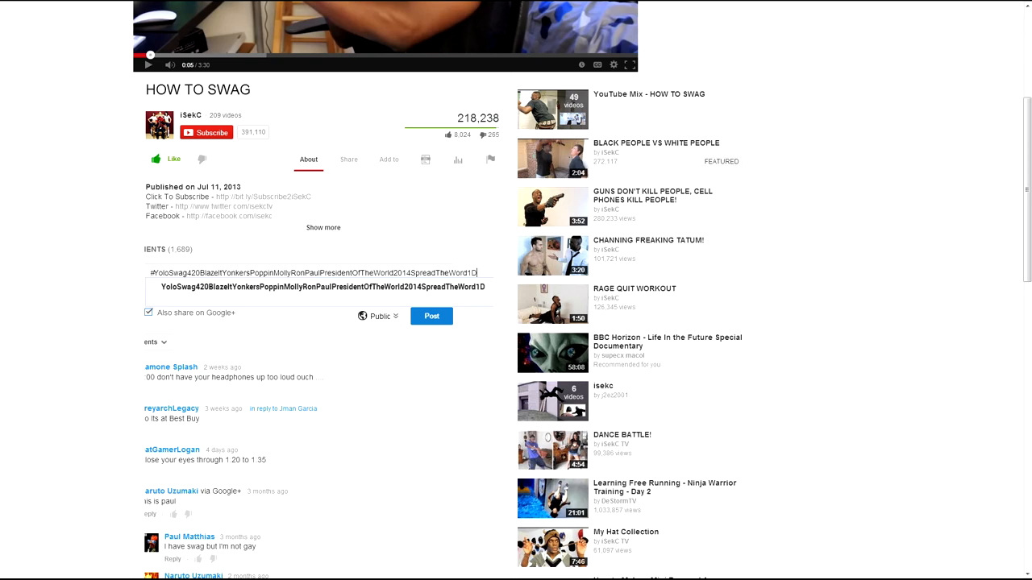
text(4Ly)
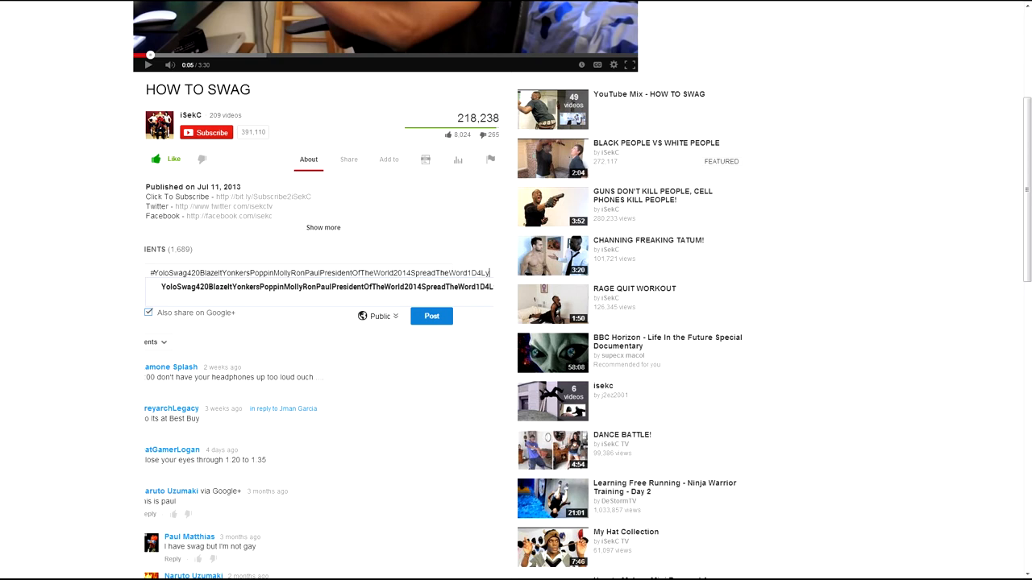
text(LyfeCut)
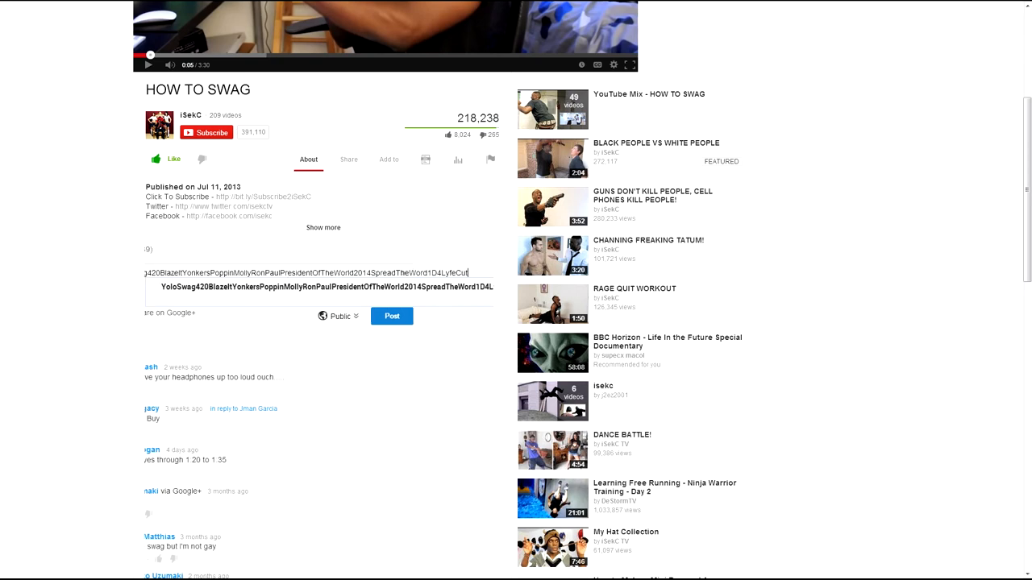
text(4B)
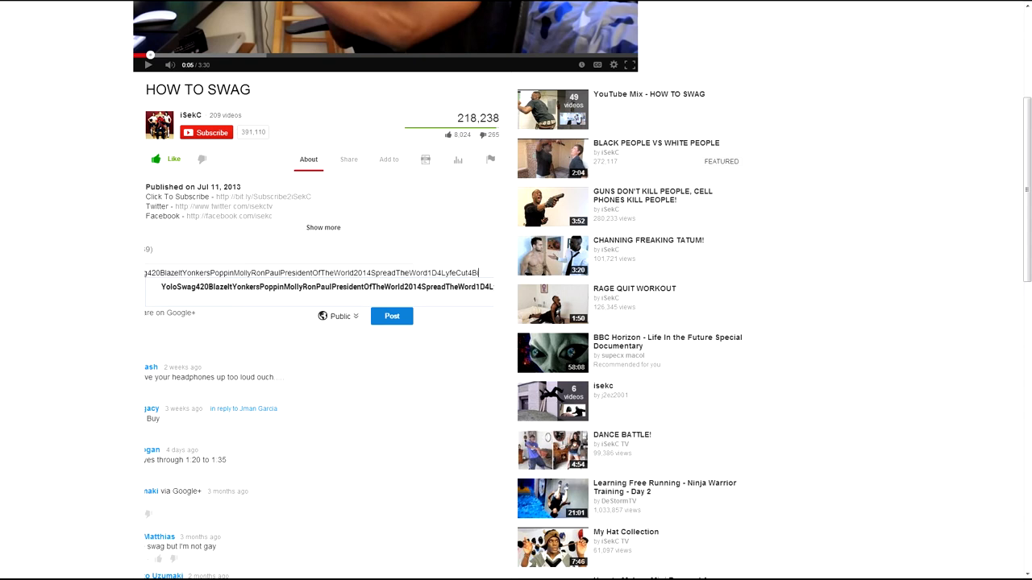
text(Bieber)
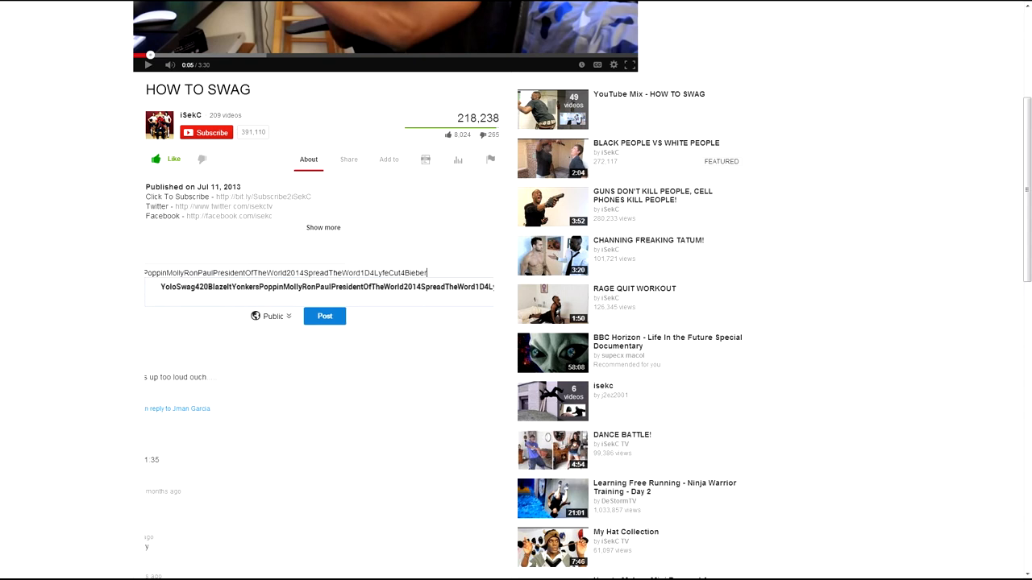
click(325, 316)
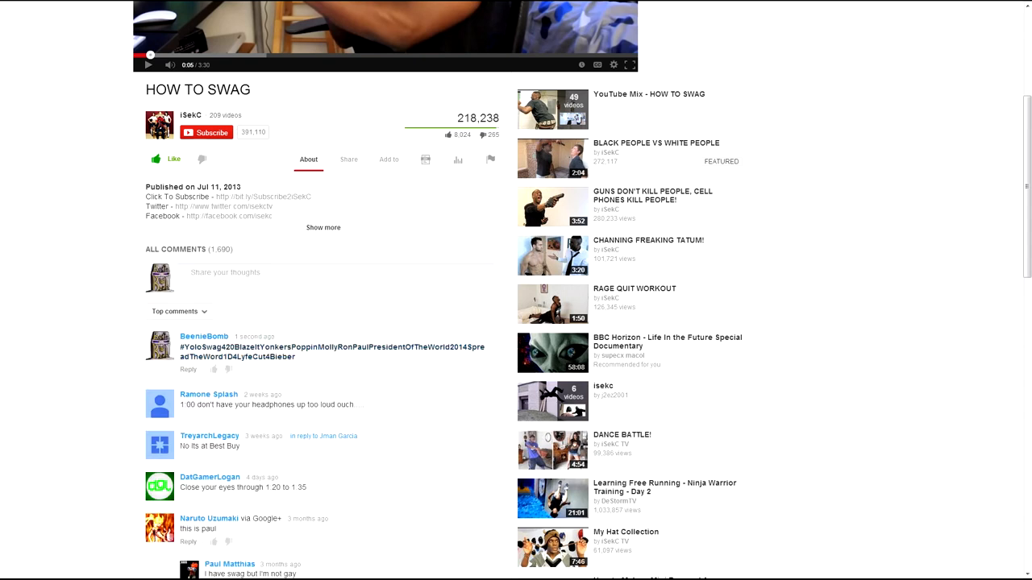